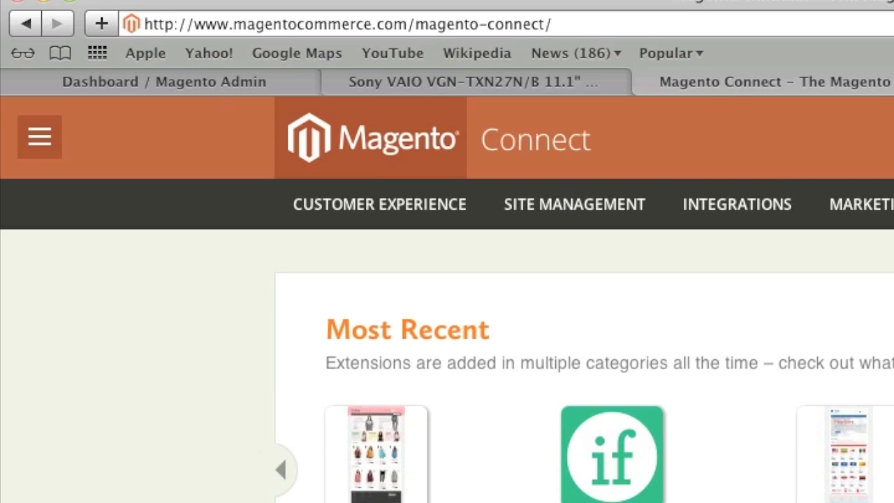
Filter the extension listing to Community platform, version 1.8.1, and free extensions only
scroll(down, 3)
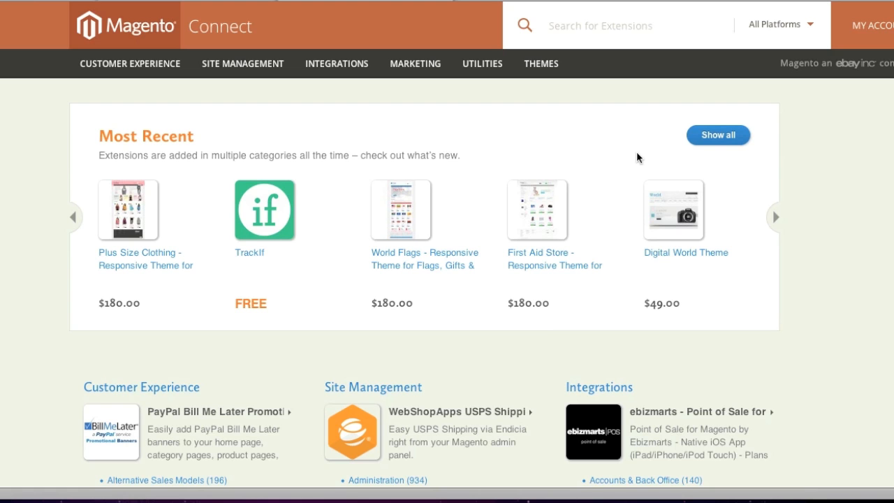
click(779, 24)
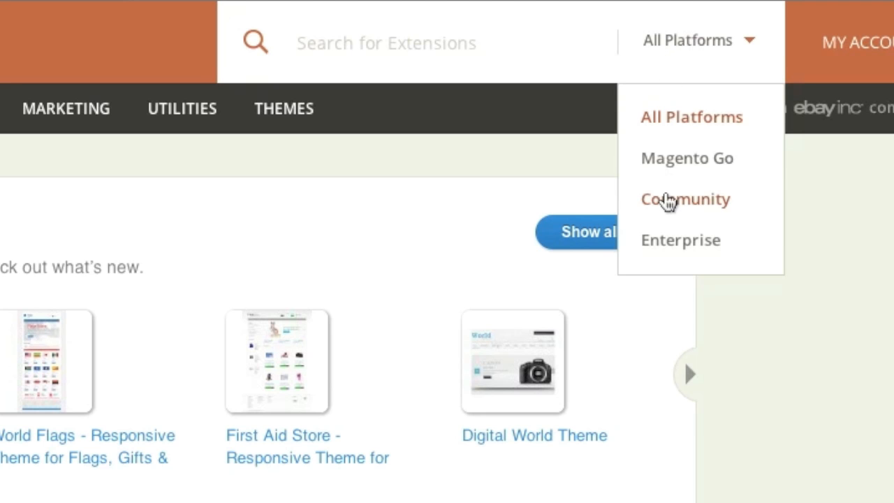
click(684, 198)
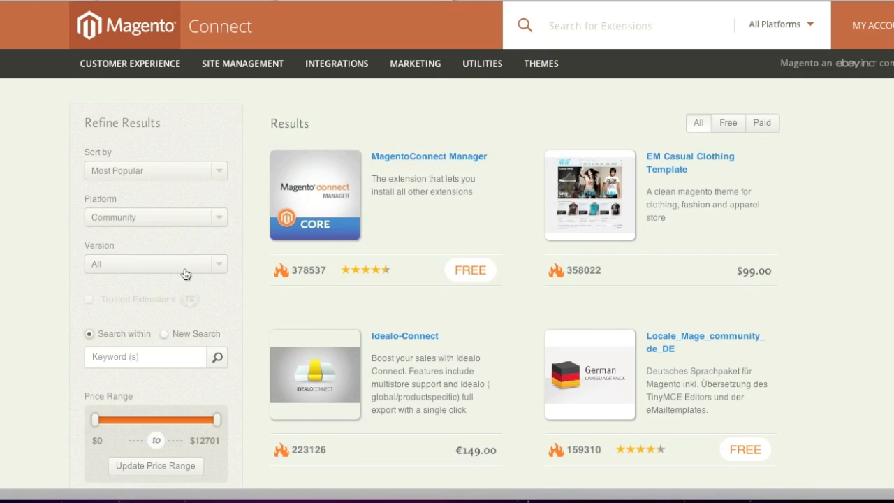
click(155, 262)
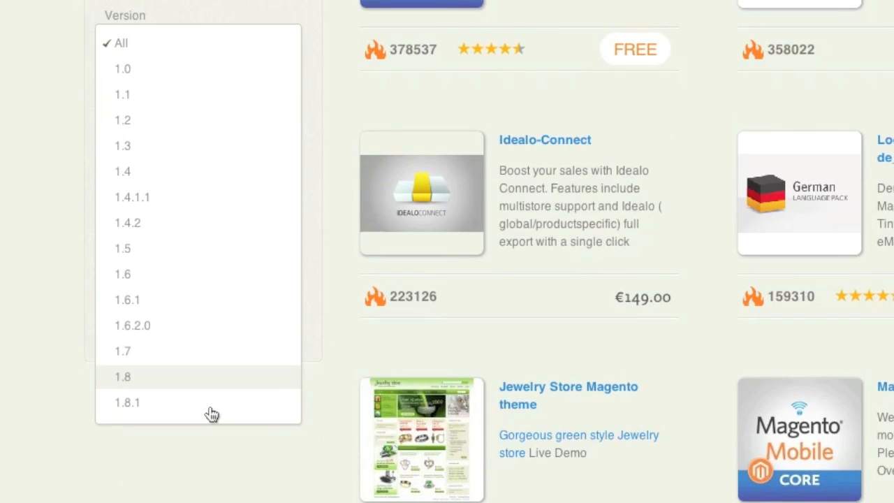
click(127, 402)
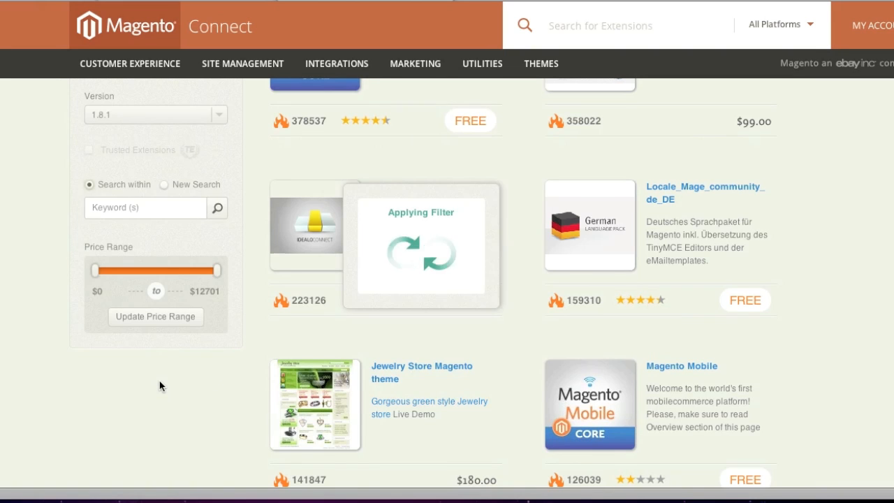
click(597, 95)
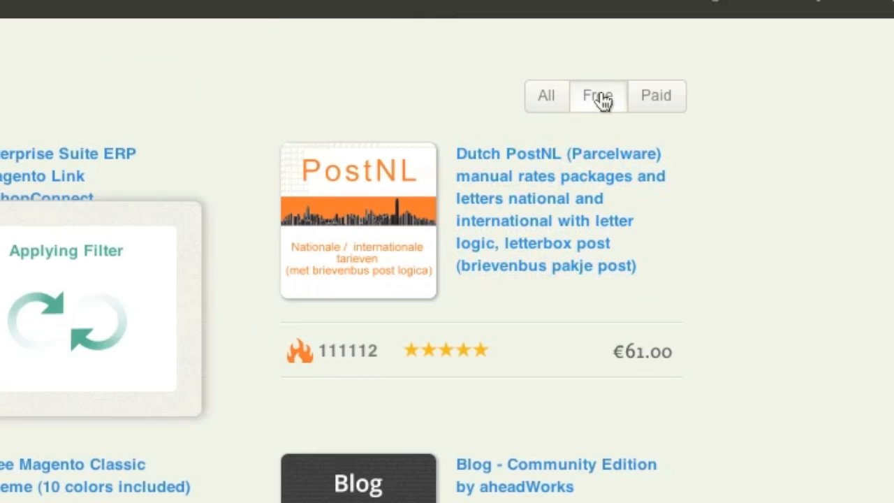
click(598, 95)
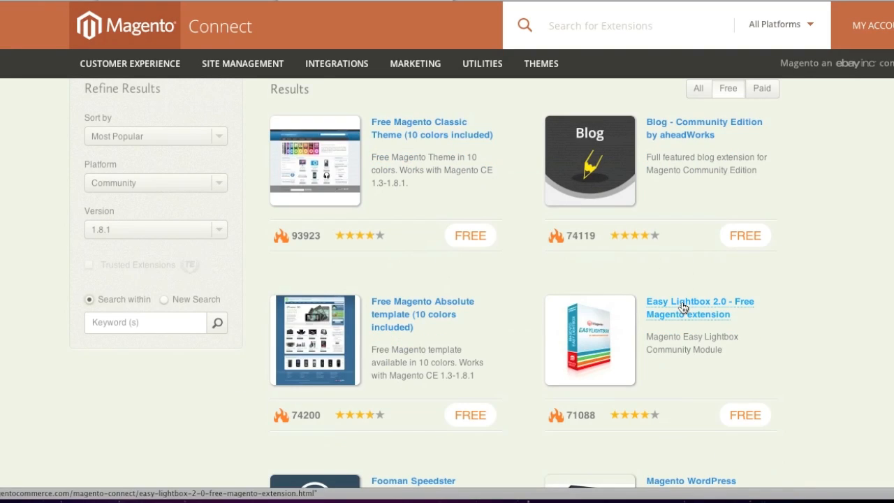
mouse_move(698, 307)
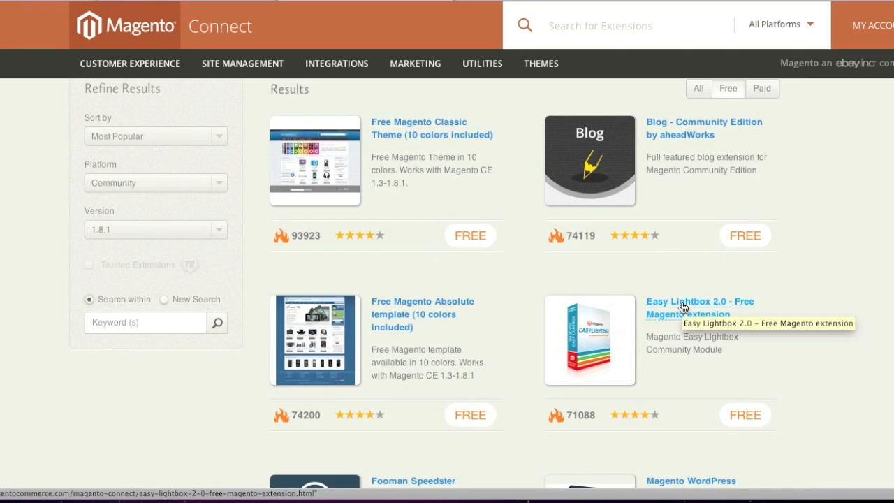
mouse_move(683, 307)
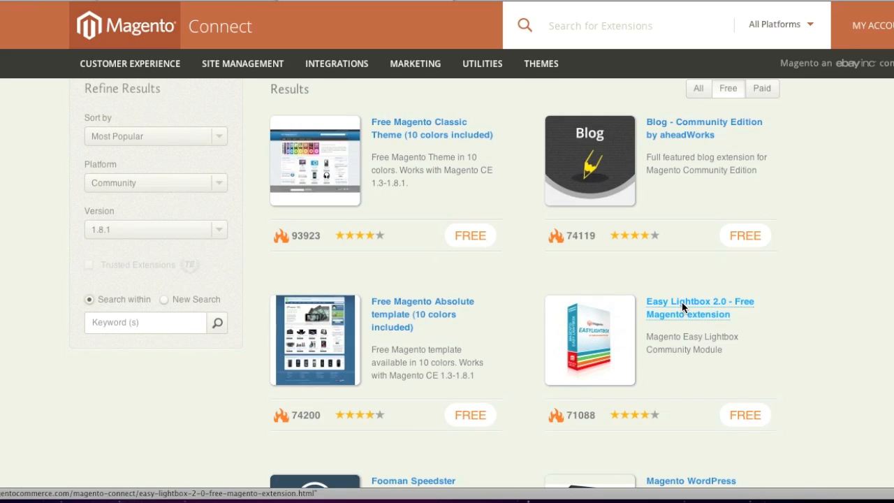
Open the Easy Lightbox 2.0 extension page from the filtered results
click(698, 301)
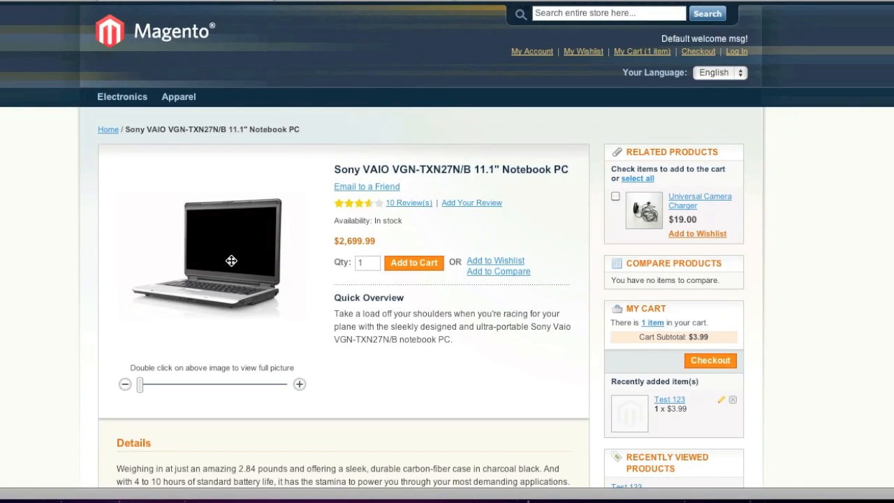
mouse_move(288, 218)
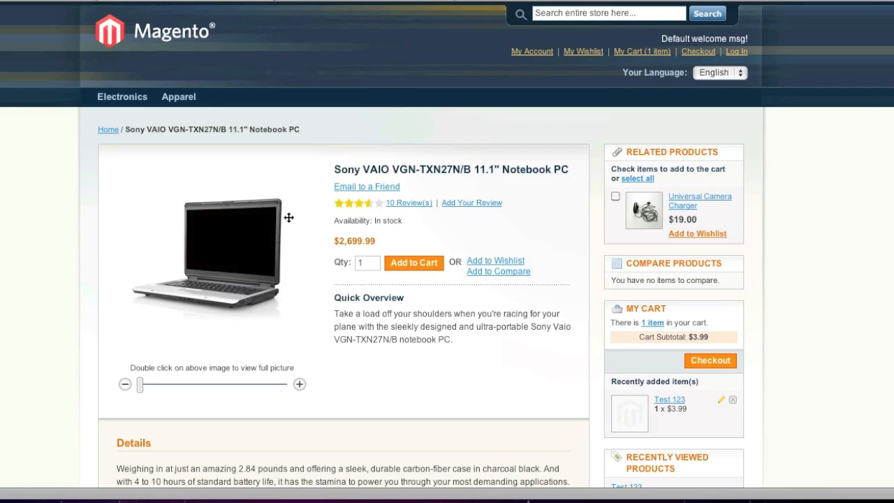
mouse_move(343, 40)
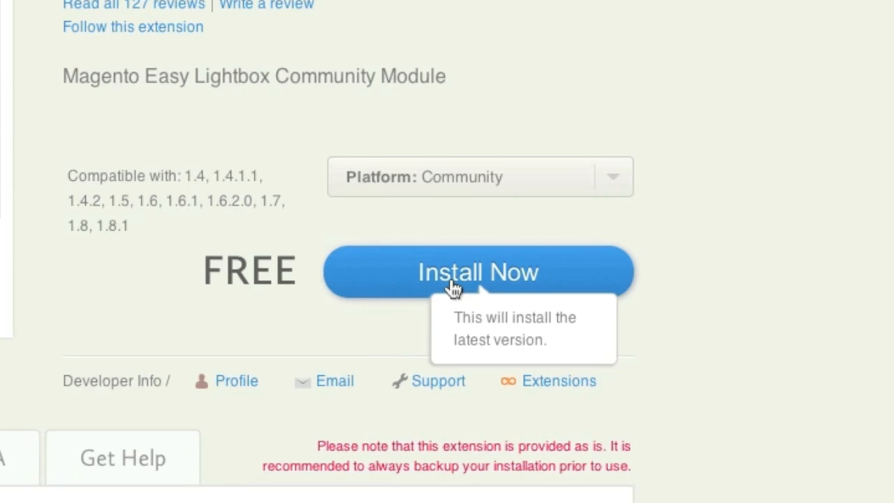
mouse_move(460, 264)
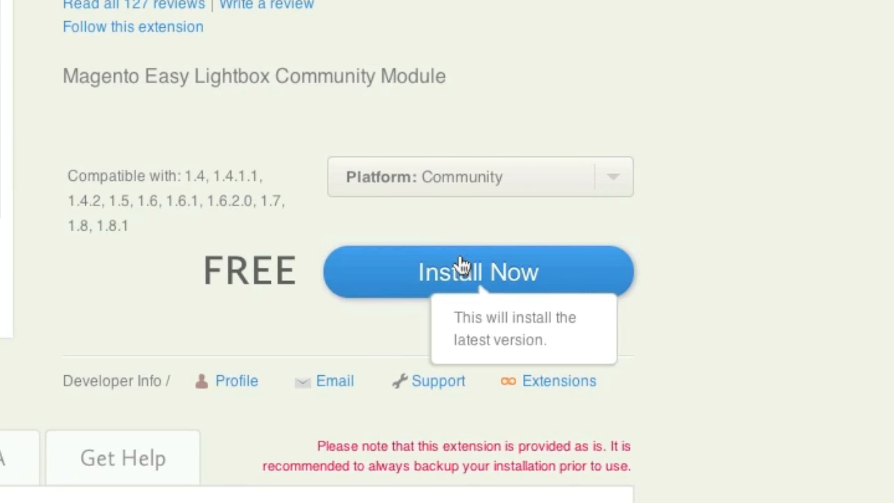
Choose Magento Connect 2.0, agree to the license, and get the Easy Lightbox extension key
click(477, 271)
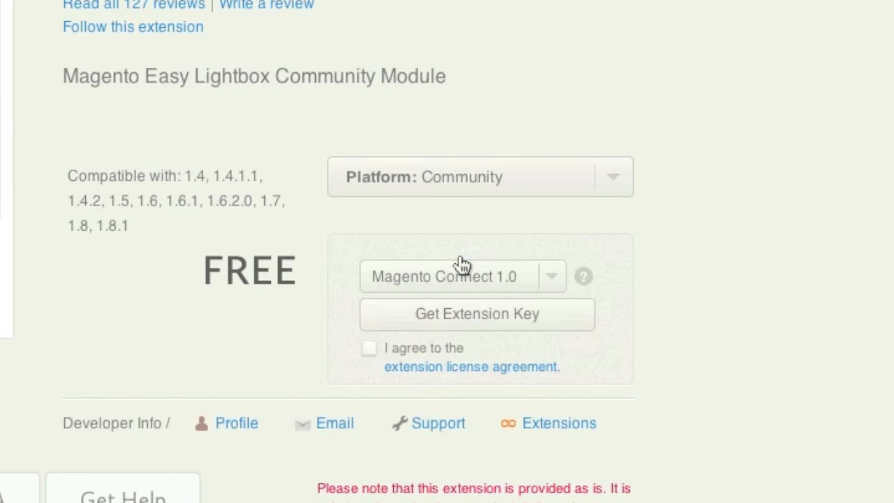
click(460, 276)
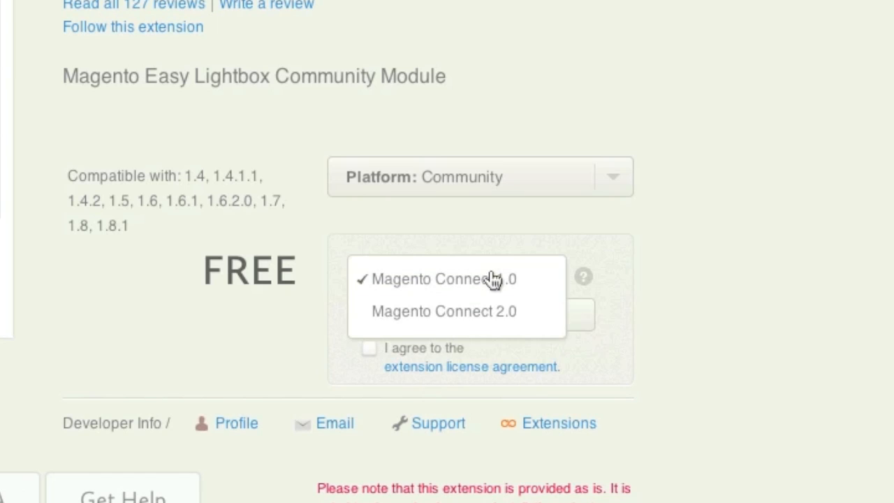
mouse_move(486, 311)
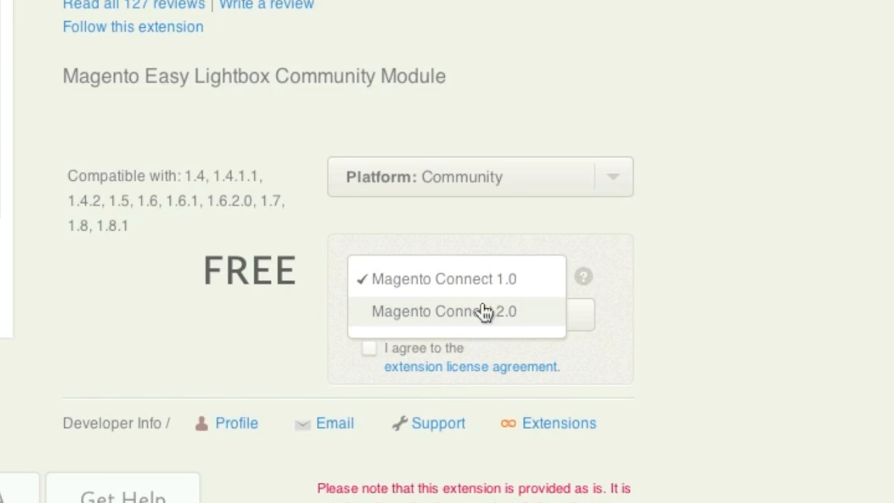
click(444, 312)
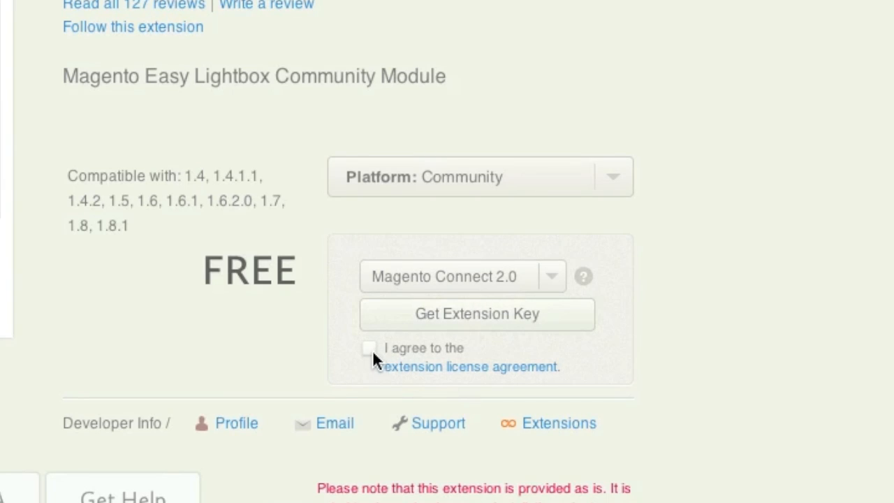
click(468, 366)
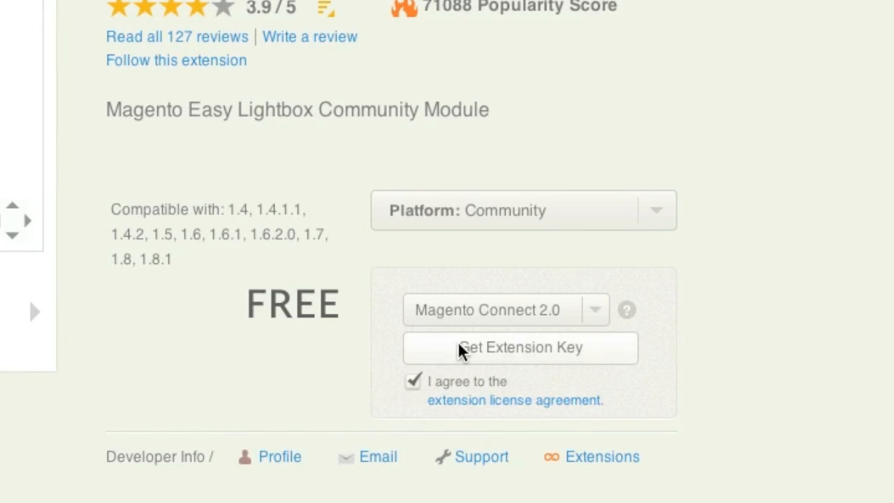
click(520, 346)
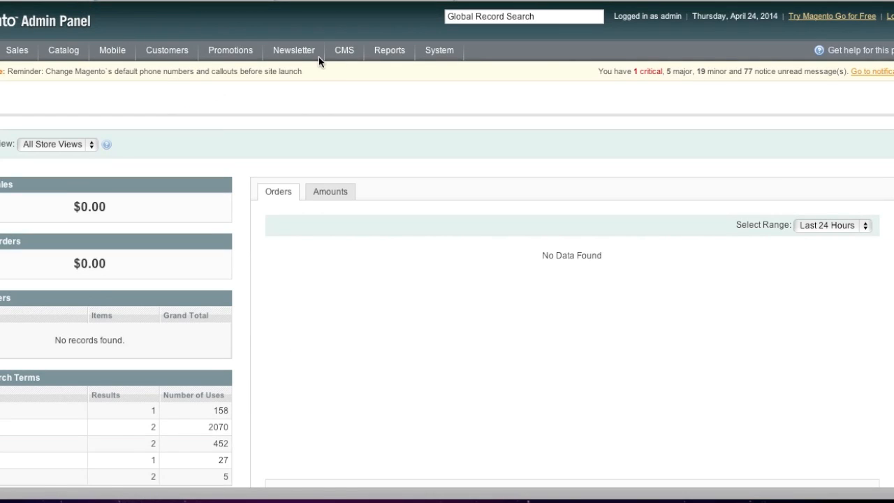
Disable all cache types in System > Cache Management, then return to the Easy Lightbox page
click(438, 50)
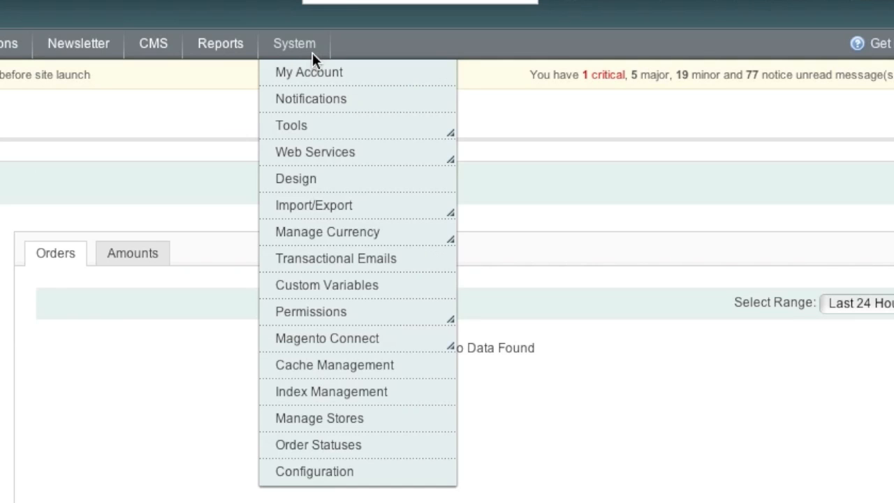
mouse_move(322, 364)
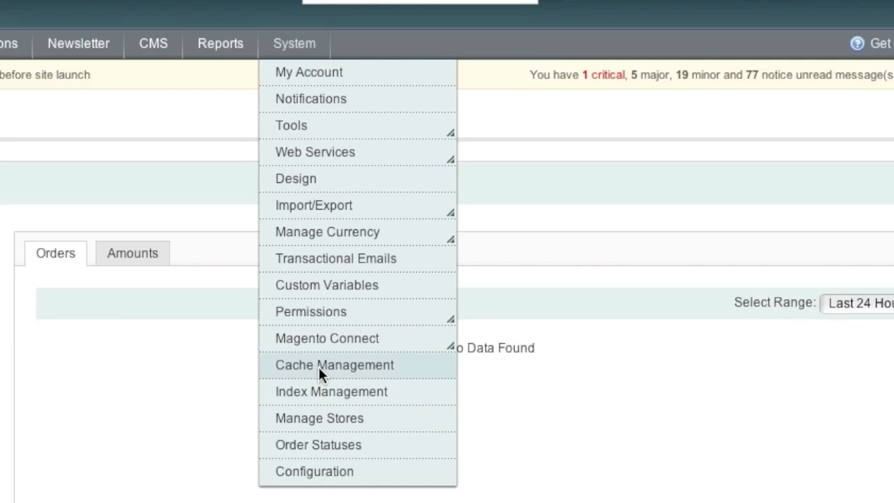
click(334, 364)
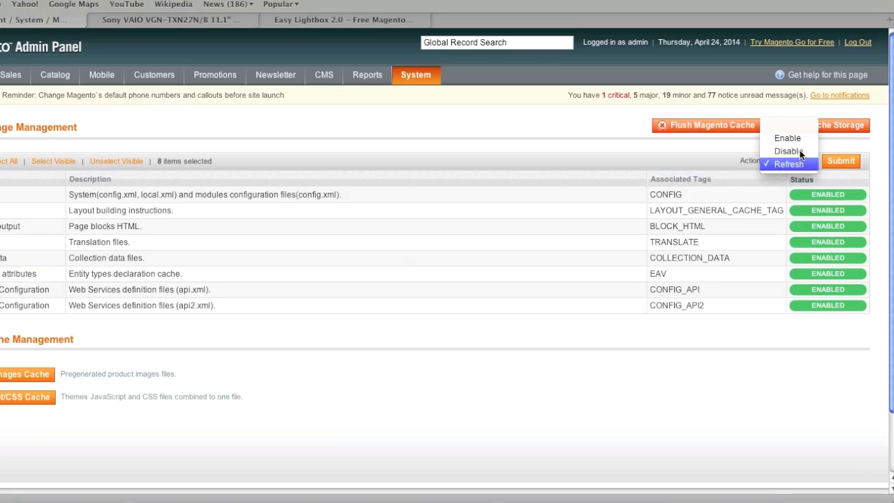
click(788, 151)
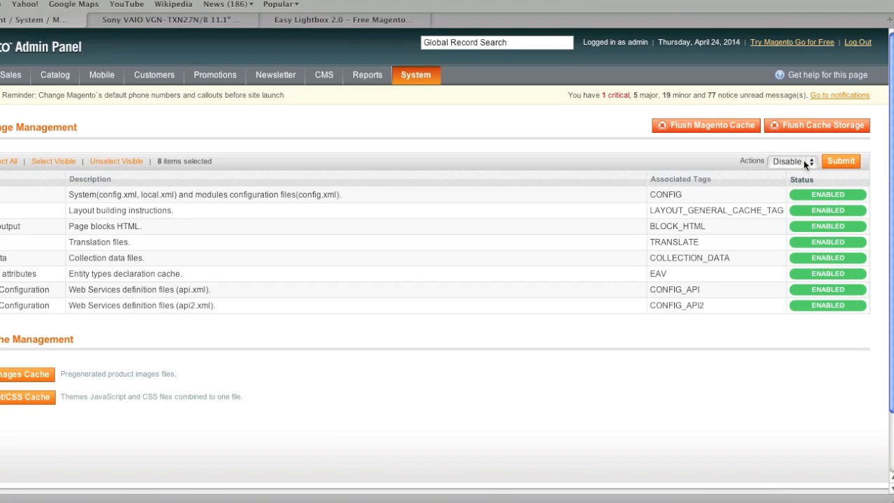
click(840, 160)
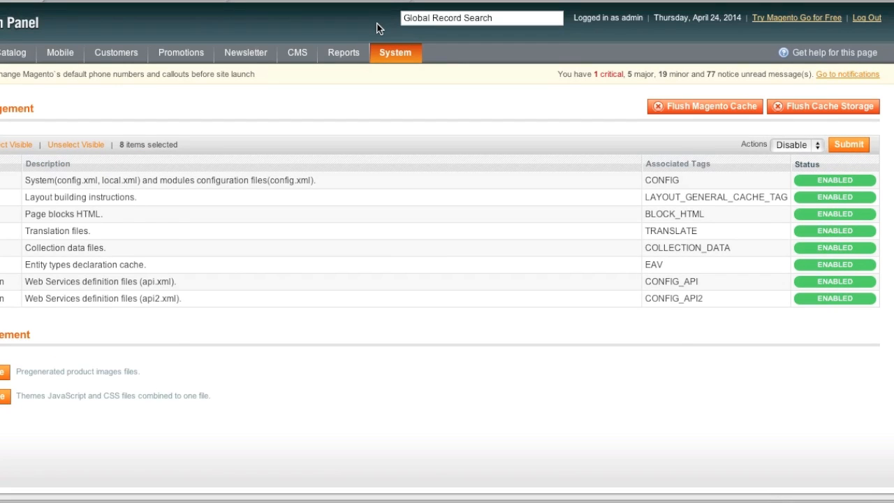
click(849, 144)
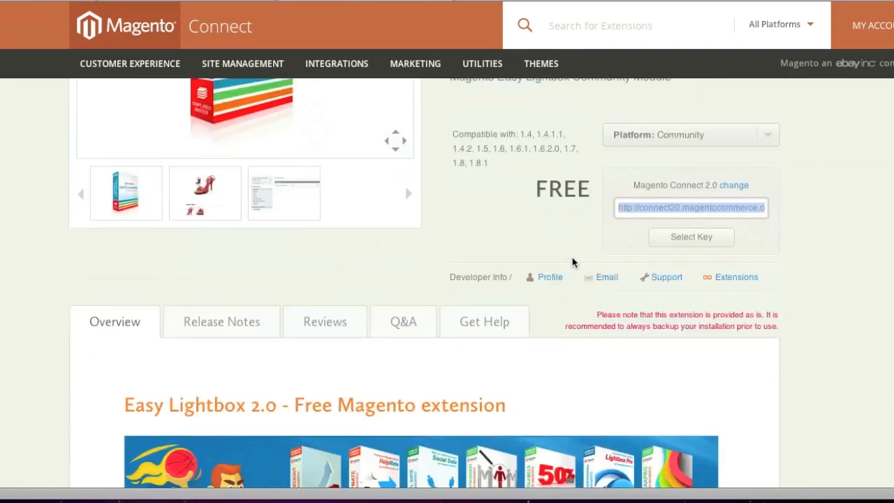
Scroll to the Installation section of the Easy Lightbox extension page
scroll(down, 3)
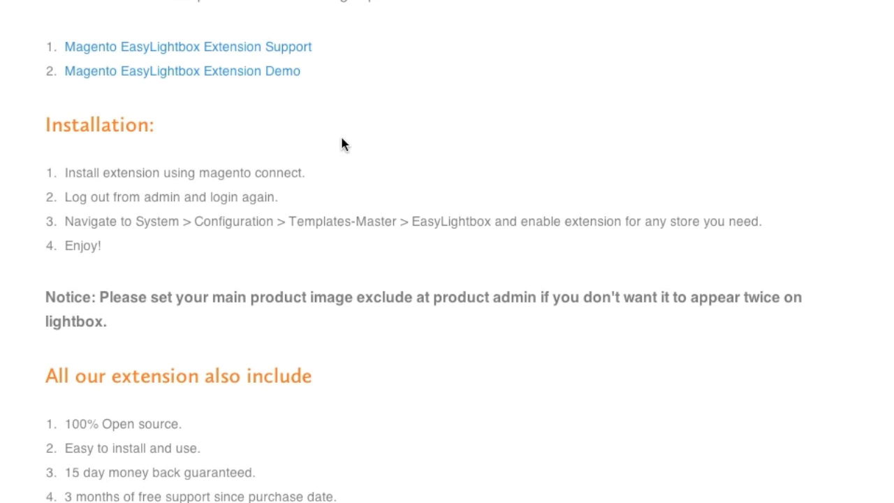
mouse_move(377, 159)
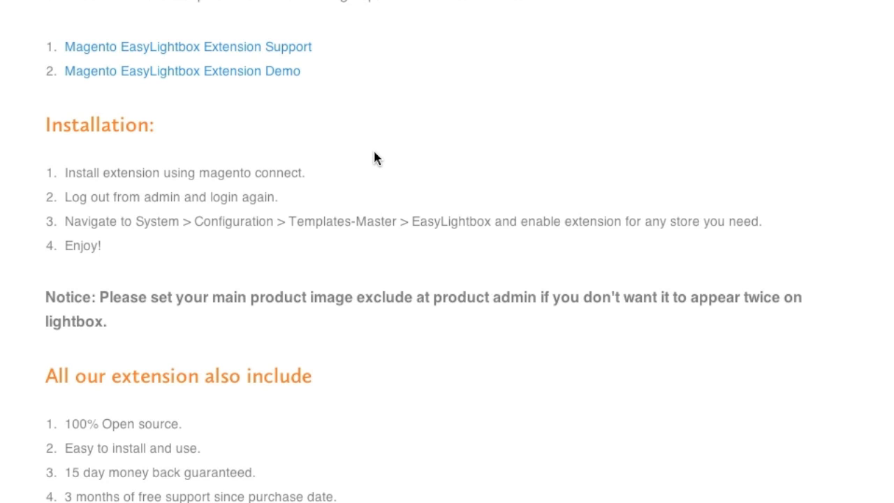
mouse_move(299, 241)
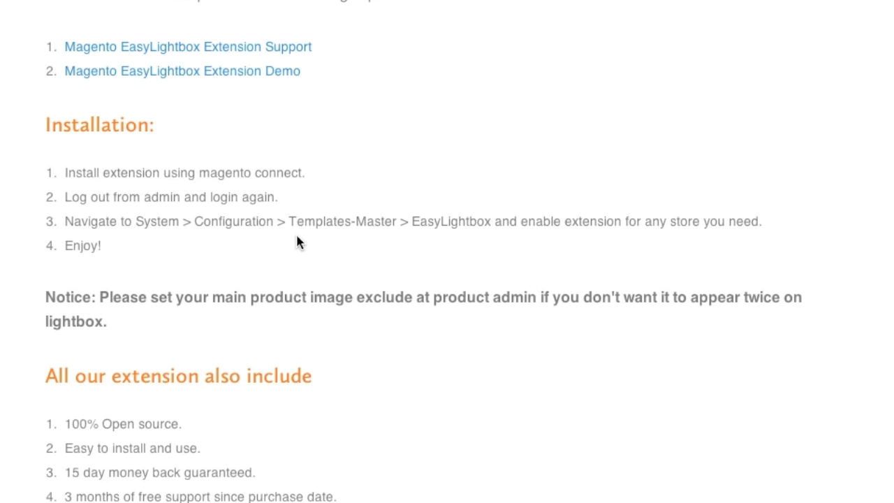
mouse_move(377, 237)
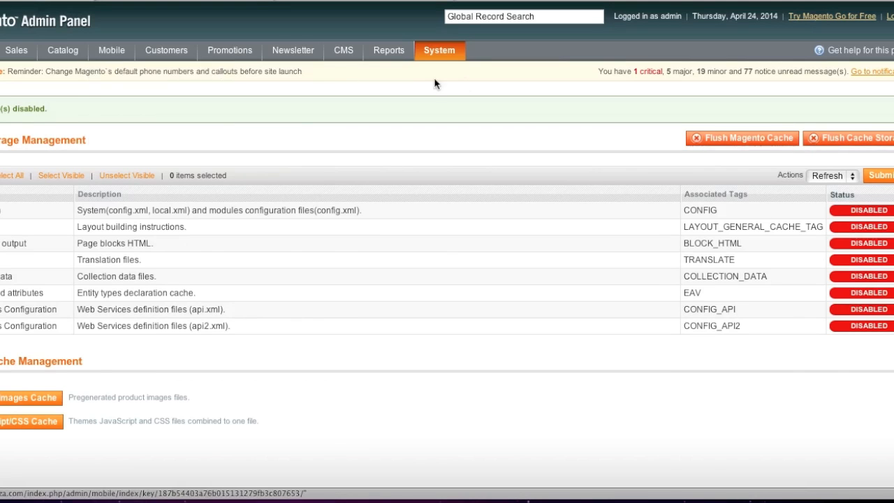
Open Magento Connect Manager from System and log in as the admin user
click(438, 50)
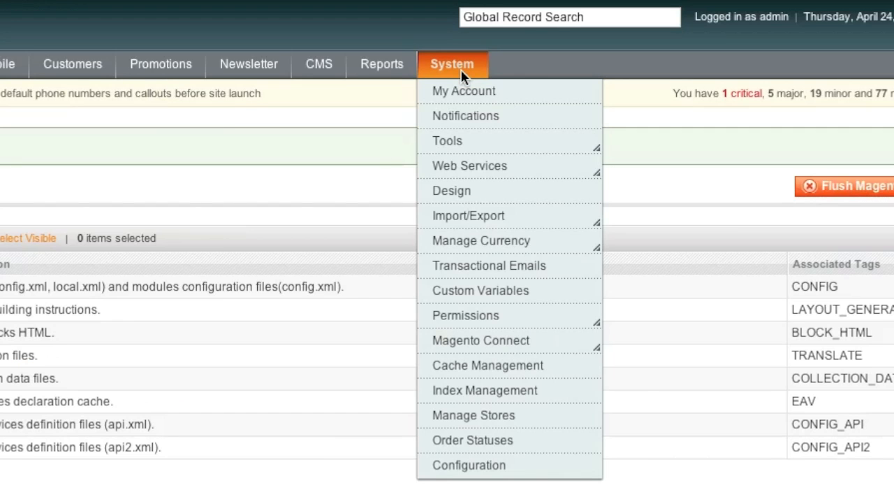
mouse_move(480, 341)
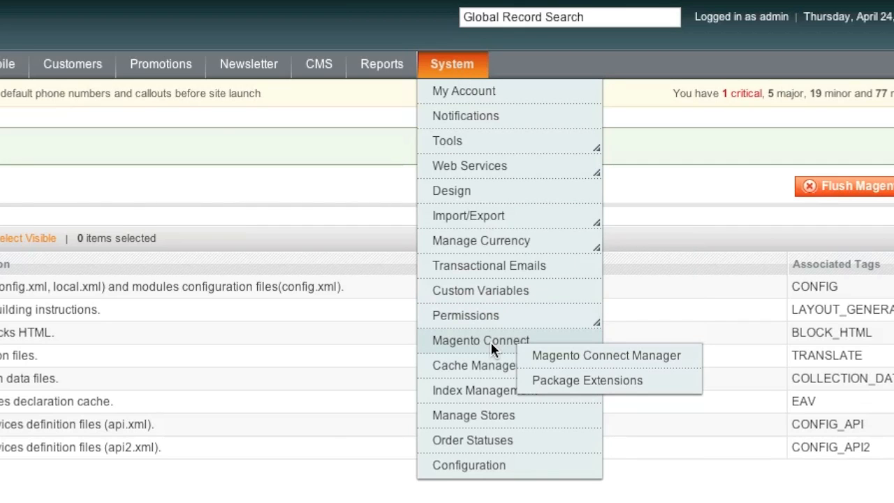
mouse_move(580, 355)
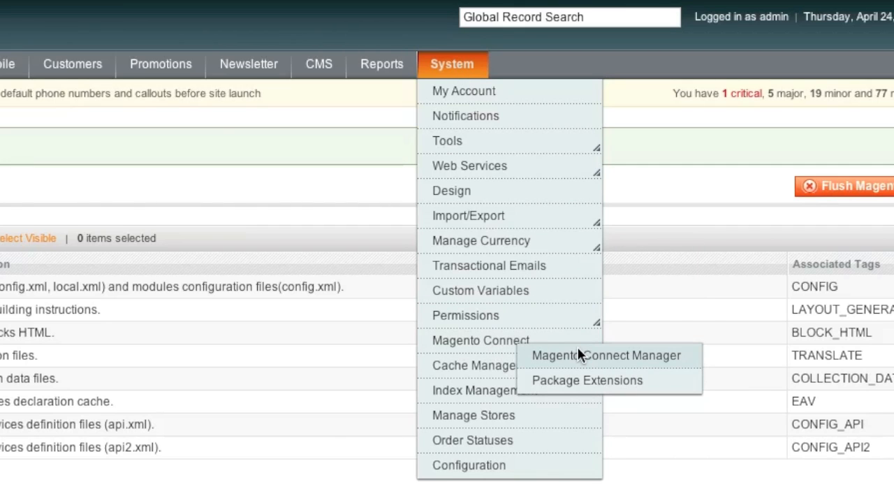
click(608, 356)
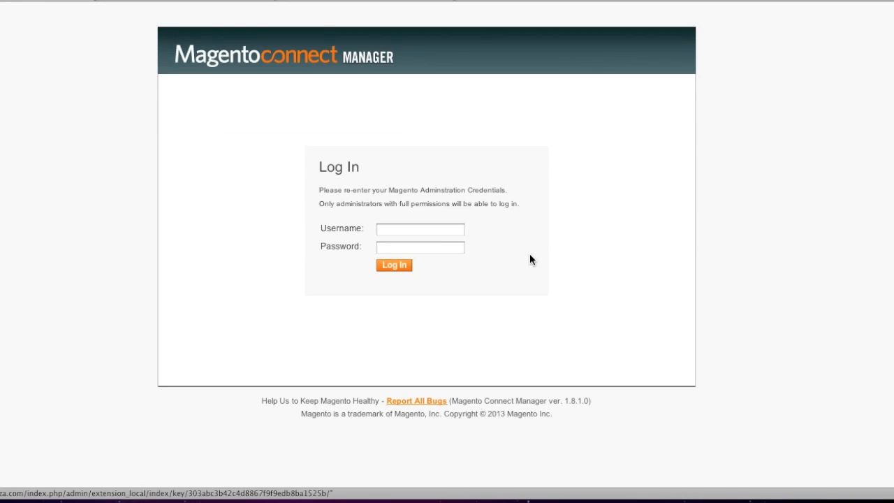
click(419, 229)
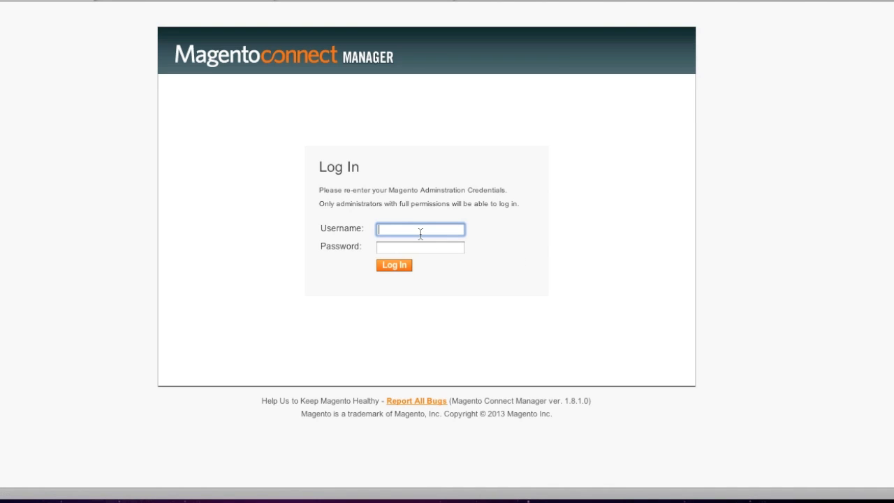
text(adm)
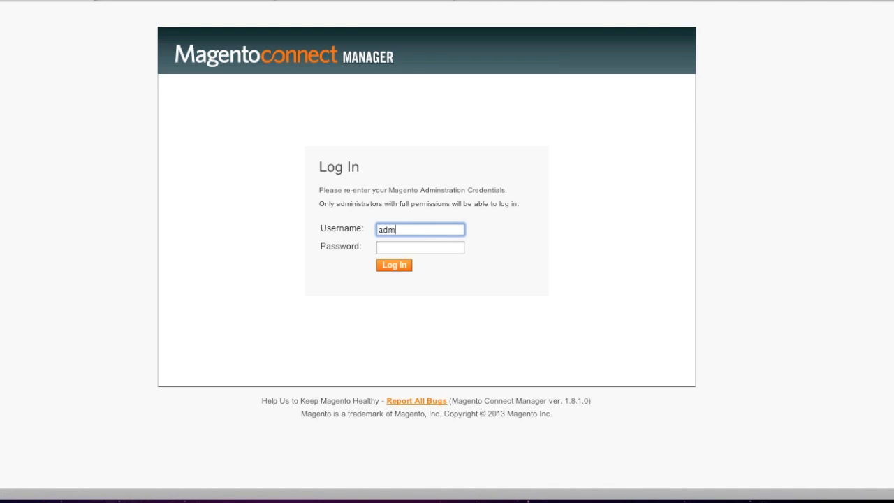
text(••)
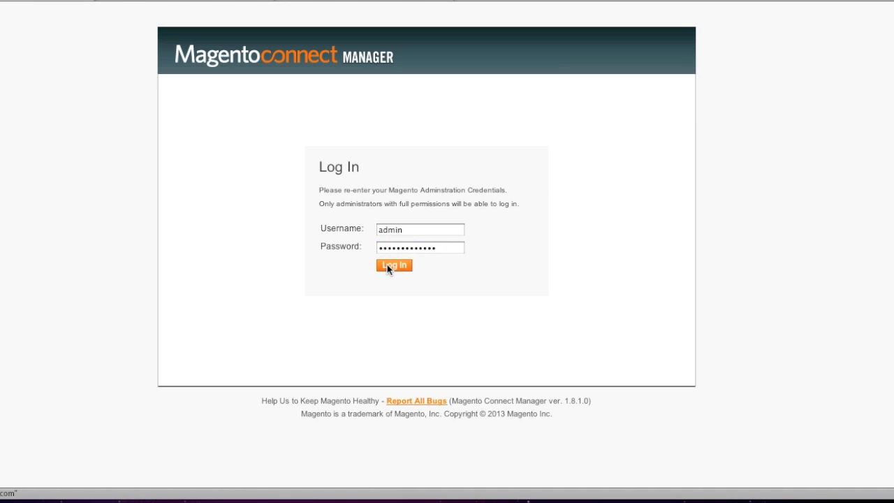
click(394, 265)
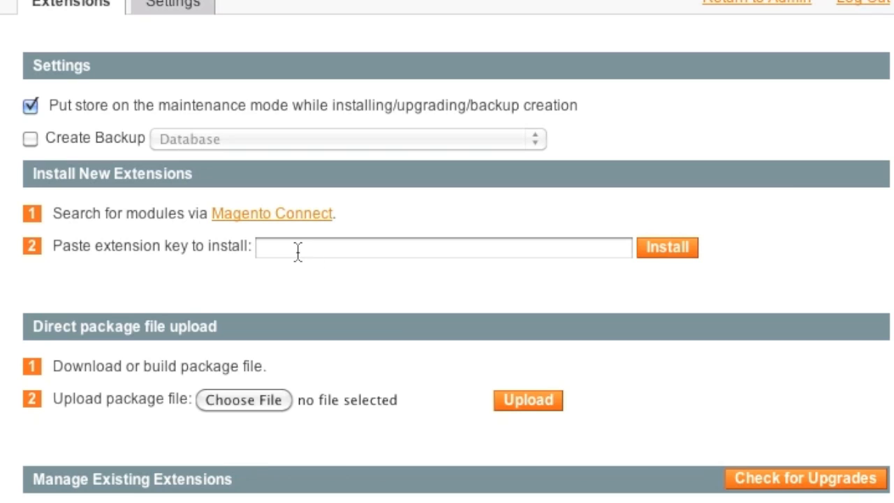
Paste the extension key, install magento_easy_lightbox, and refresh the Extensions page
click(270, 212)
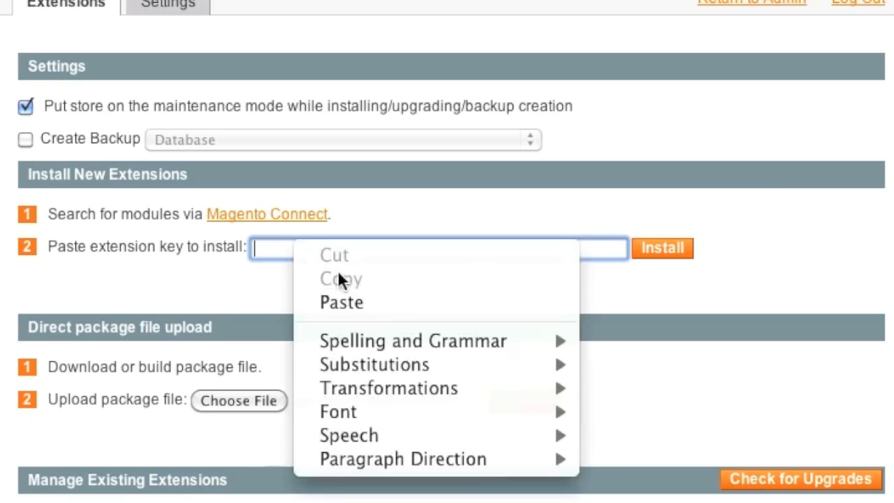
click(340, 302)
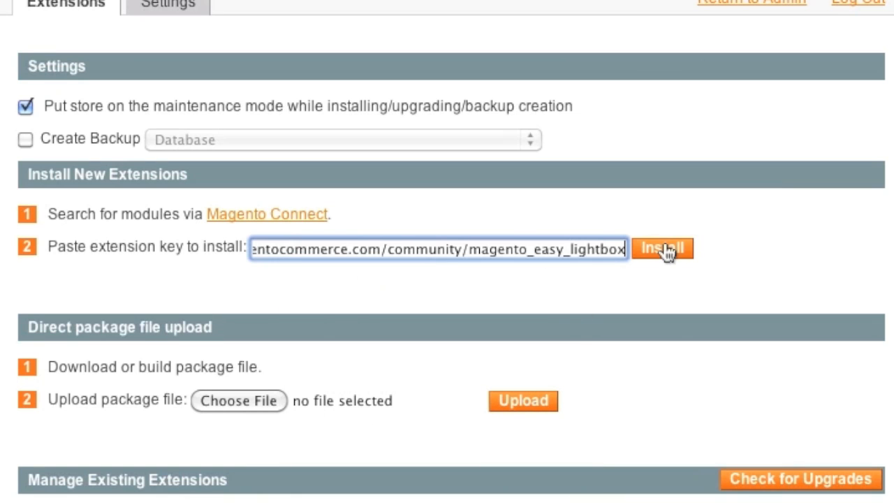
click(662, 249)
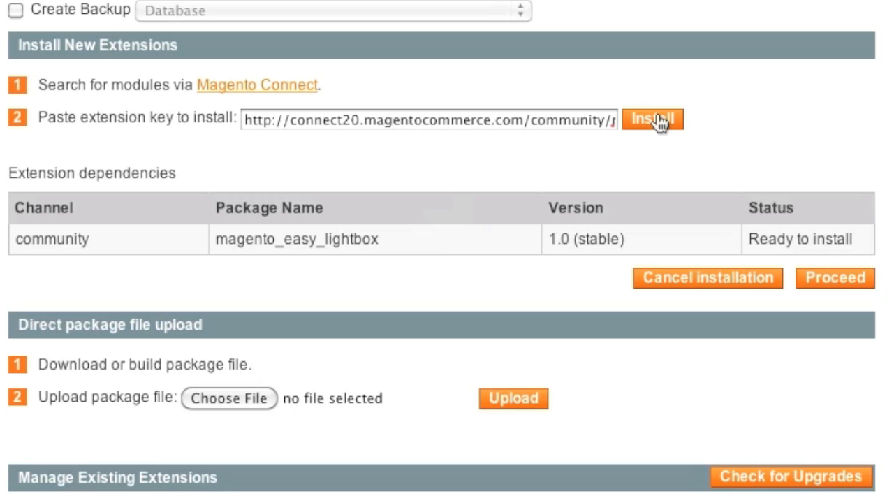
mouse_move(546, 246)
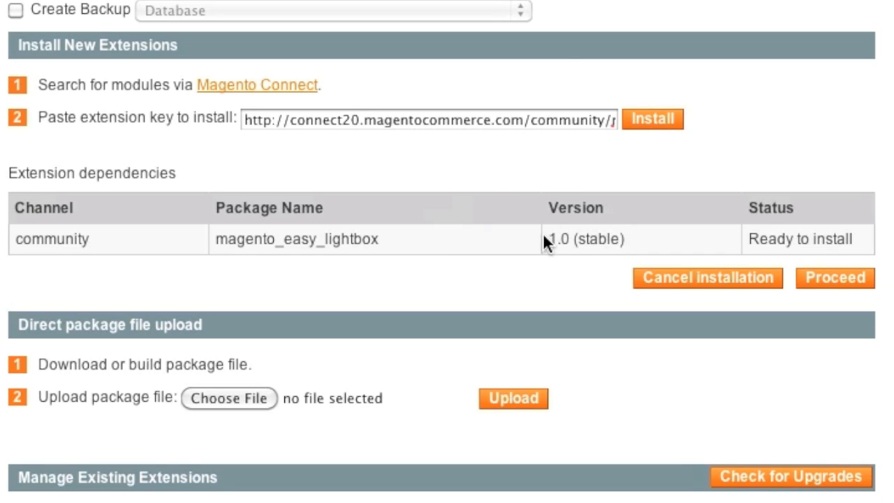
mouse_move(791, 249)
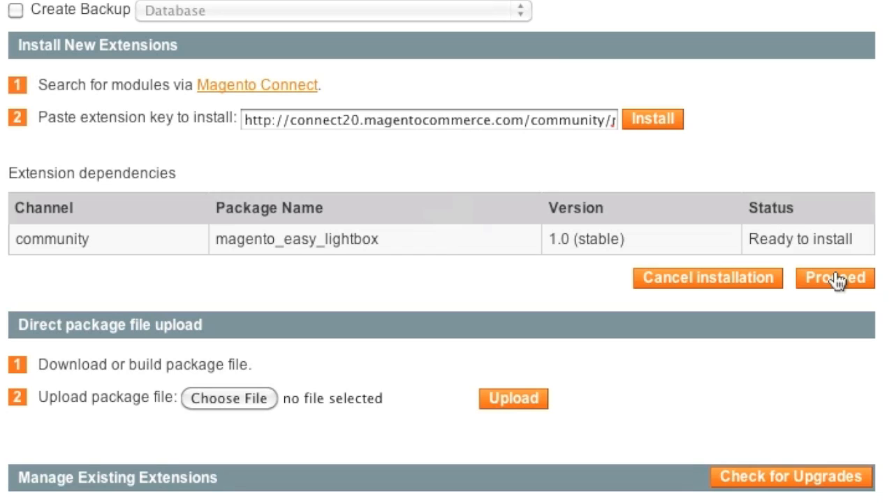
click(835, 278)
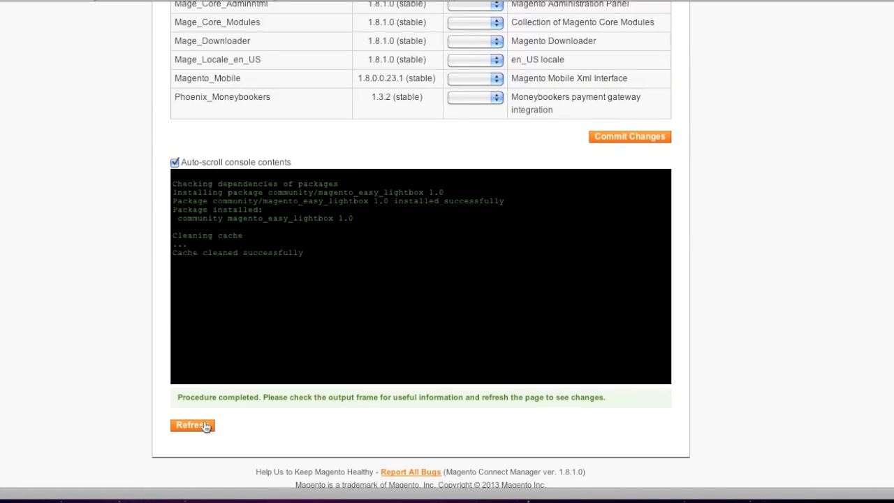
click(193, 424)
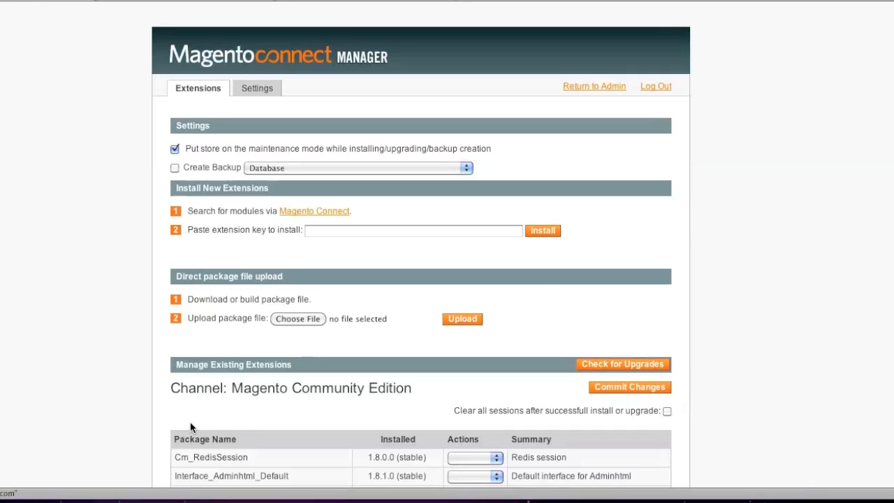
Scroll to the Easy Lightbox installation instructions on its Magento Connect page
scroll(down, 3)
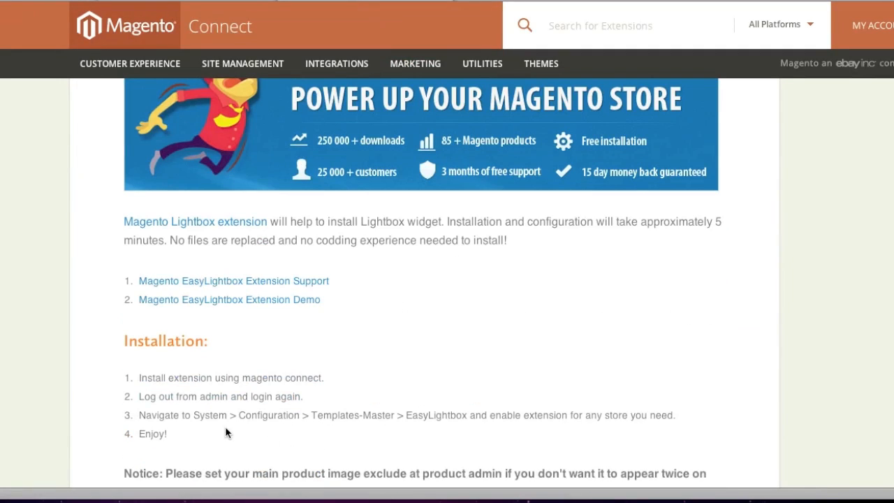
mouse_move(460, 427)
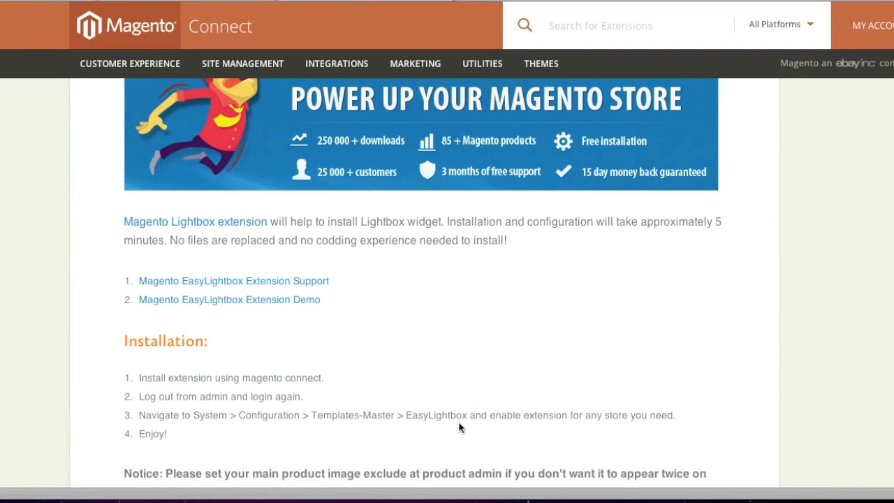
mouse_move(551, 427)
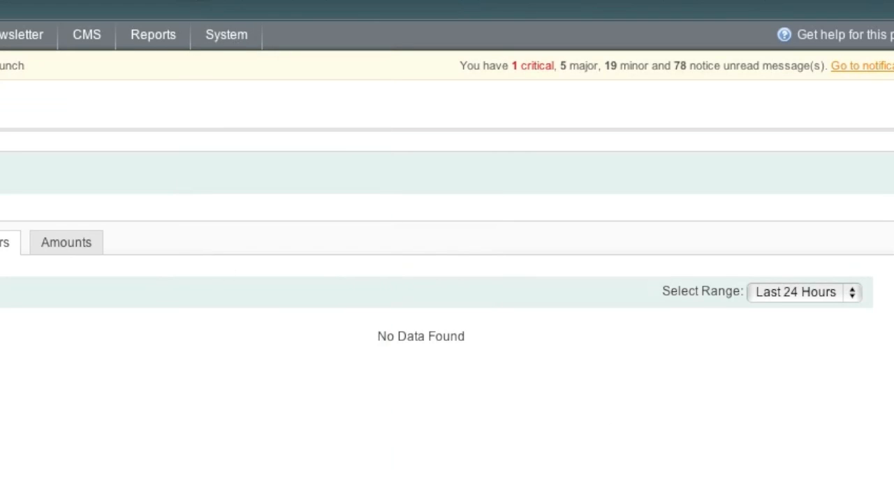
Try System > Configuration, hit a 404, and reread the install steps about logging out
click(227, 34)
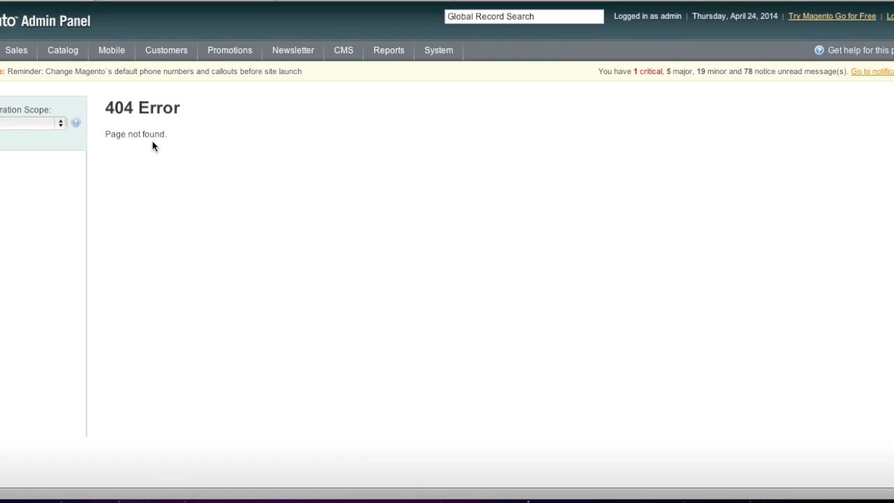
mouse_move(152, 172)
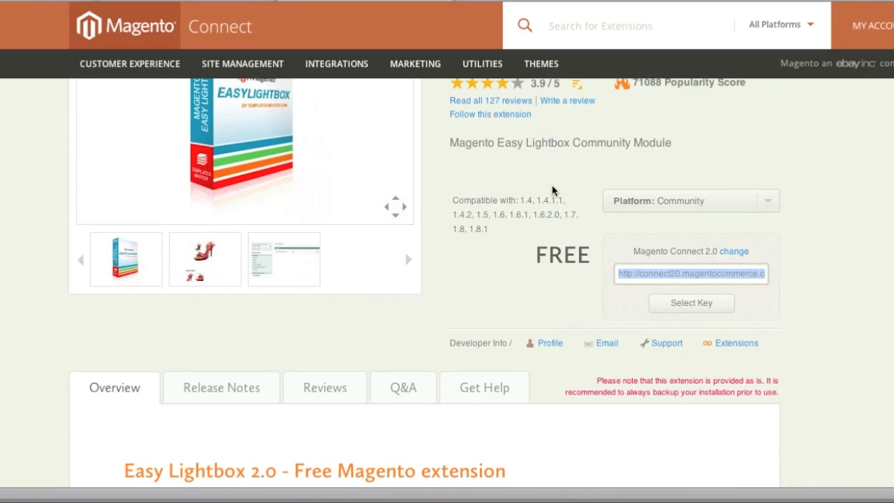
scroll(down, 3)
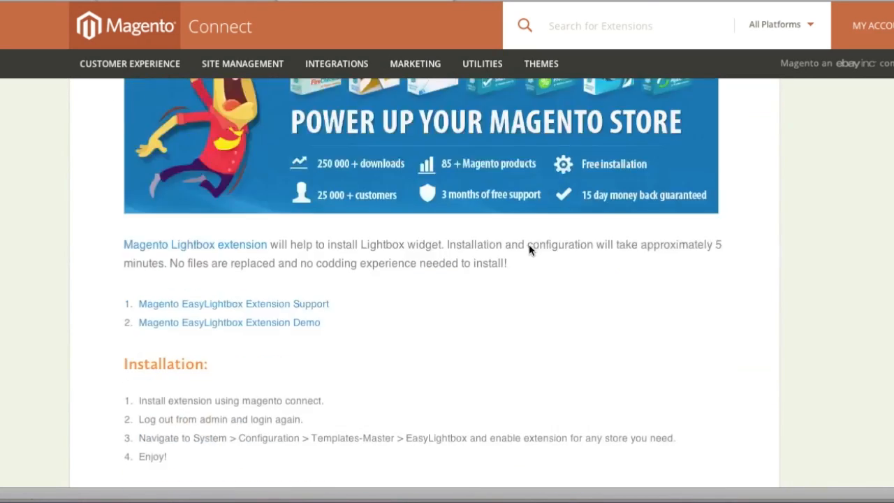
scroll(down, 3)
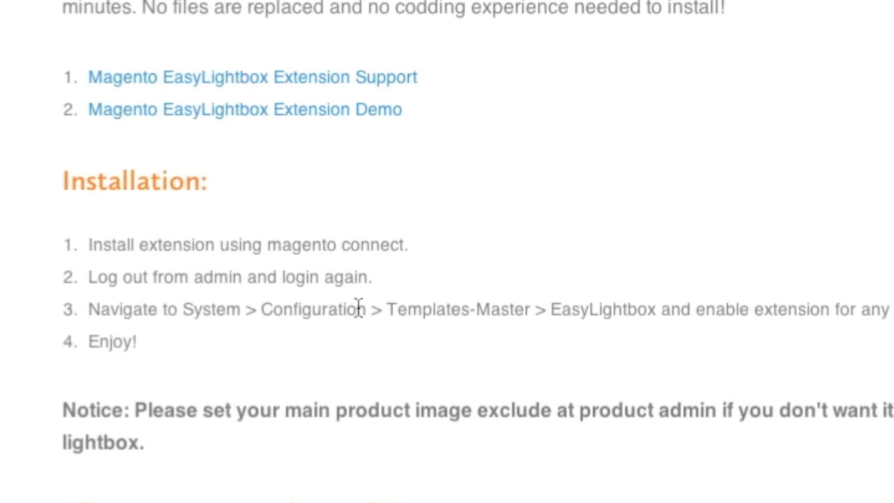
mouse_move(321, 281)
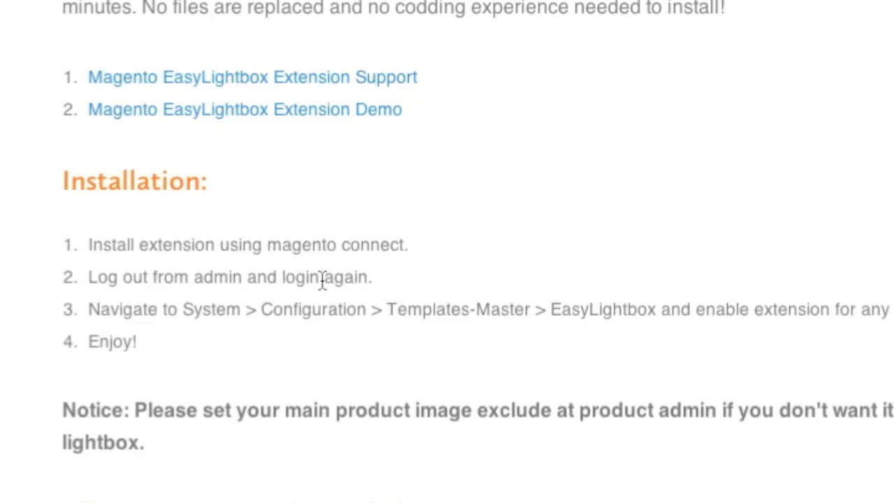
mouse_move(346, 282)
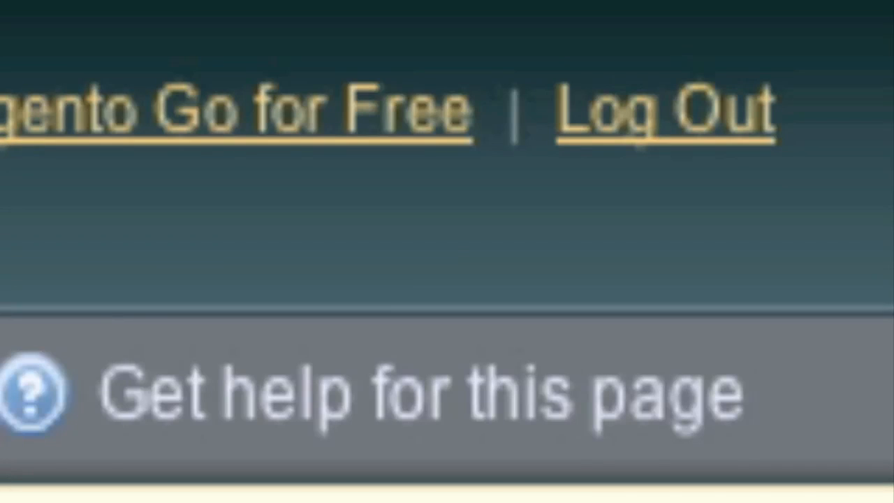
mouse_move(580, 126)
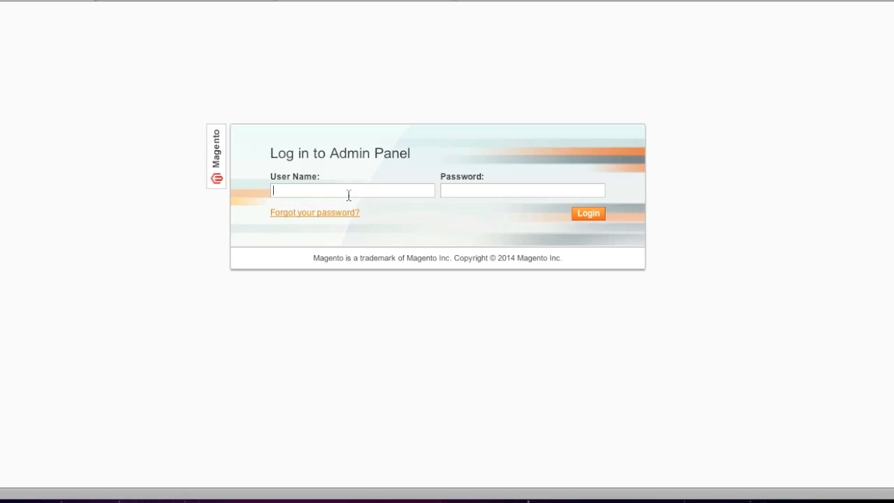
Log back in as admin and open the System menu from the dashboard
text(admin)
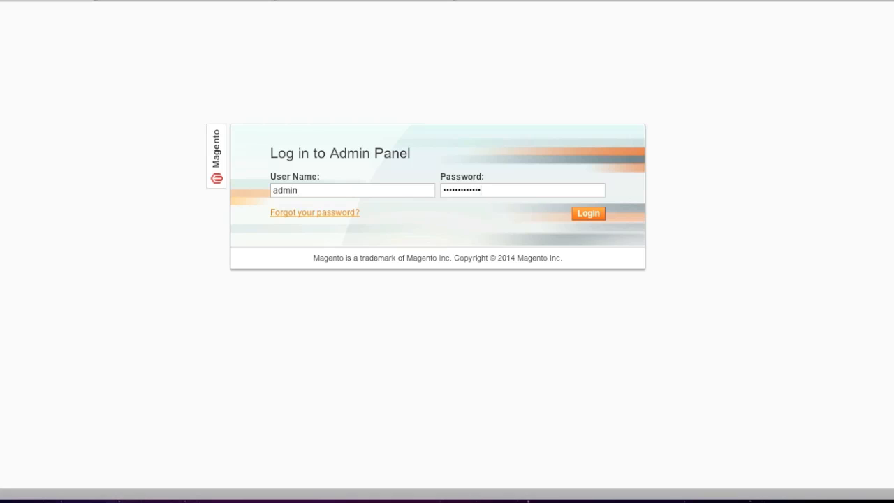
mouse_move(597, 218)
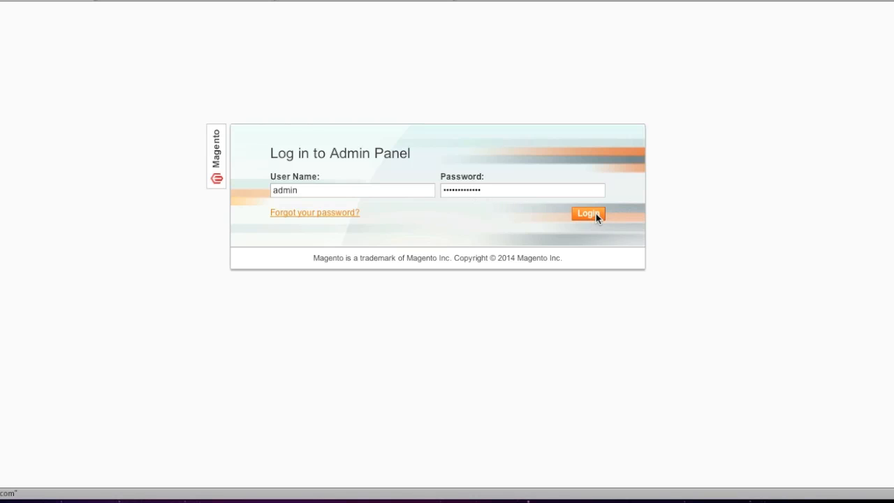
click(587, 213)
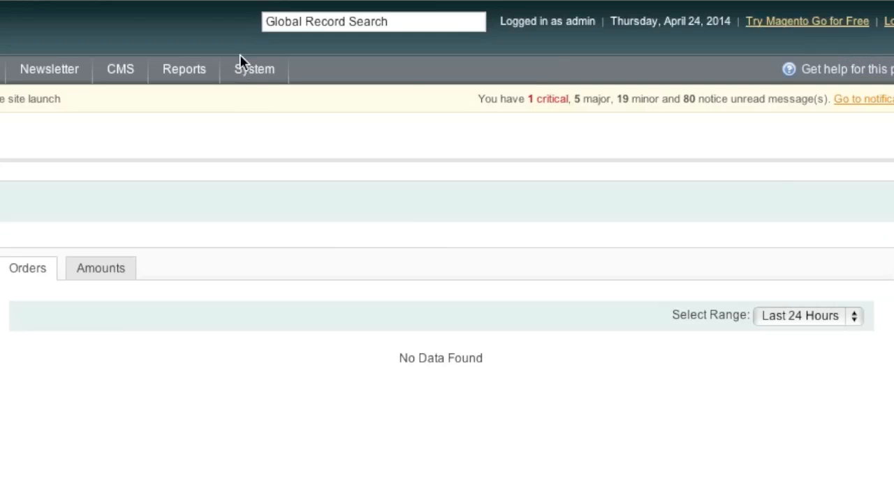
click(254, 70)
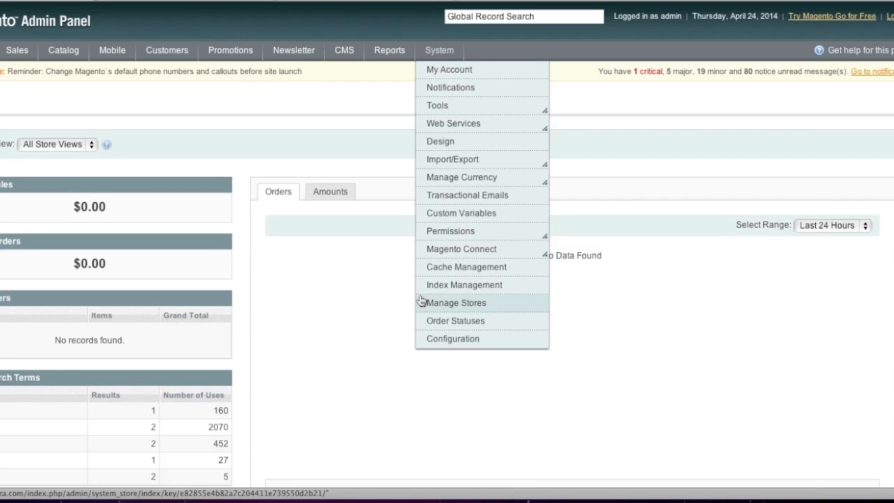
Set Enable EasyLightbox to Yes in the Easy Lightbox configuration under TEMPLATES-MASTER
click(453, 340)
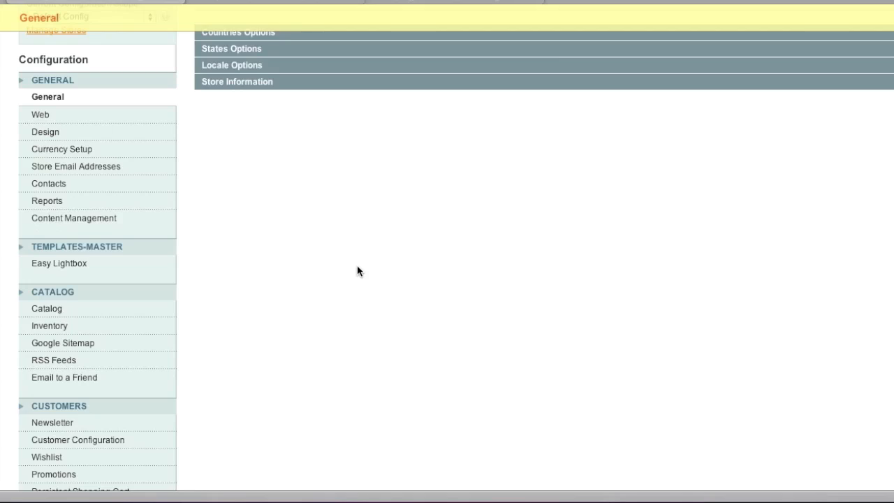
scroll(down, 3)
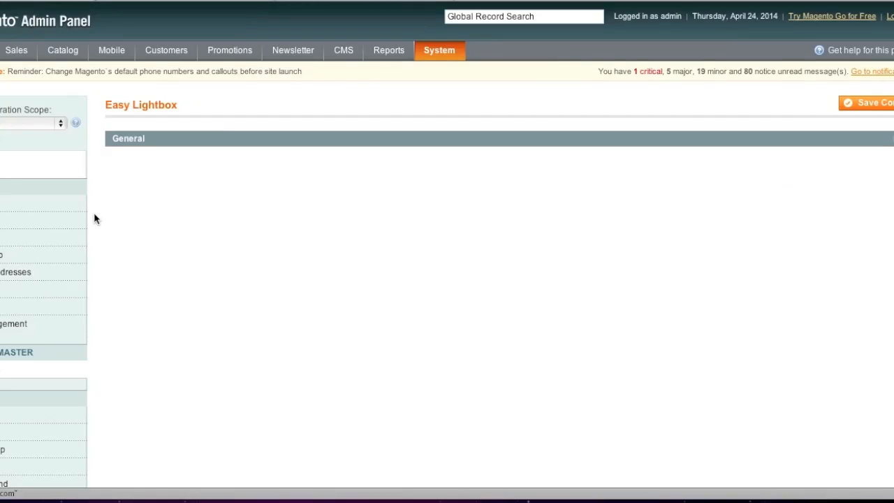
click(129, 139)
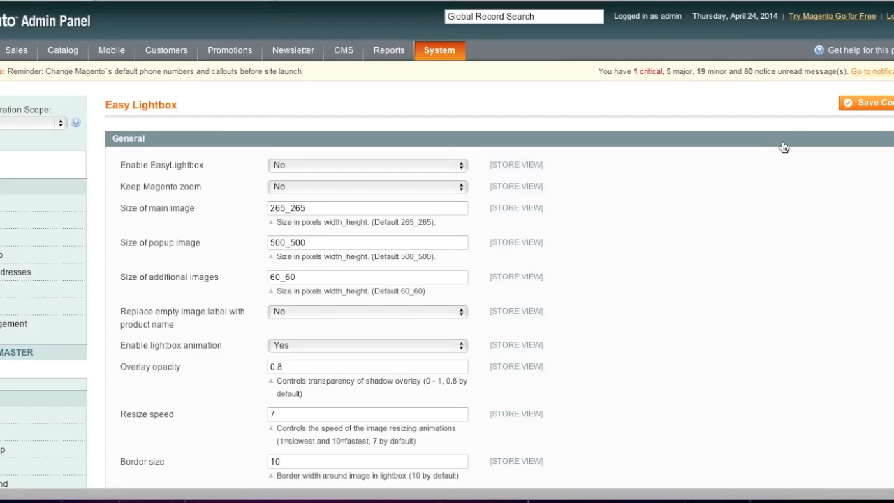
click(366, 186)
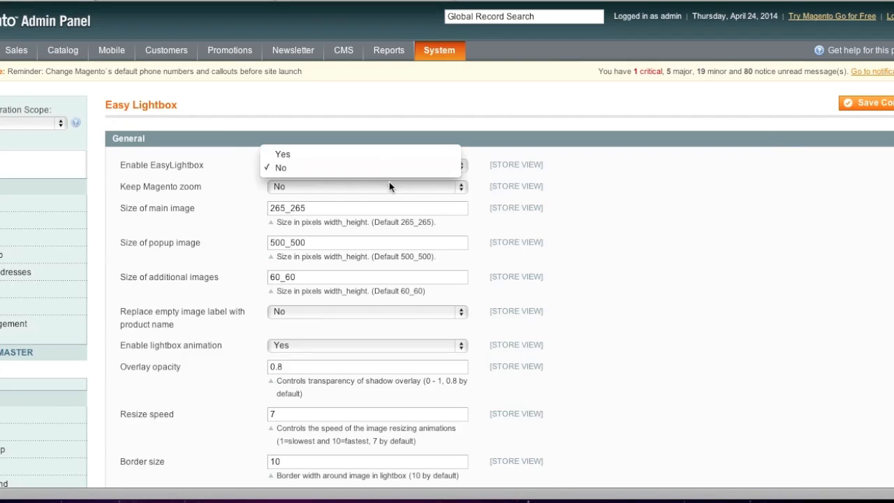
scroll(down, 3)
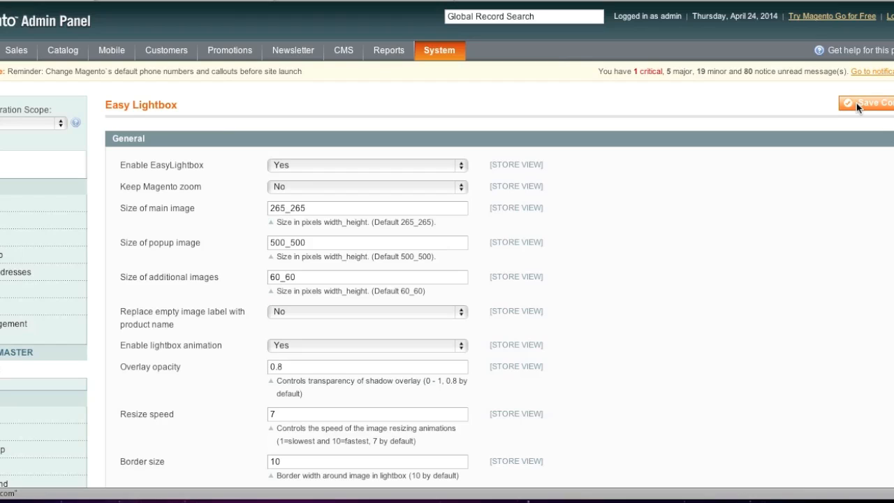
Save the configuration so 'The configuration has been saved.' confirms EasyLightbox stays enabled
click(866, 103)
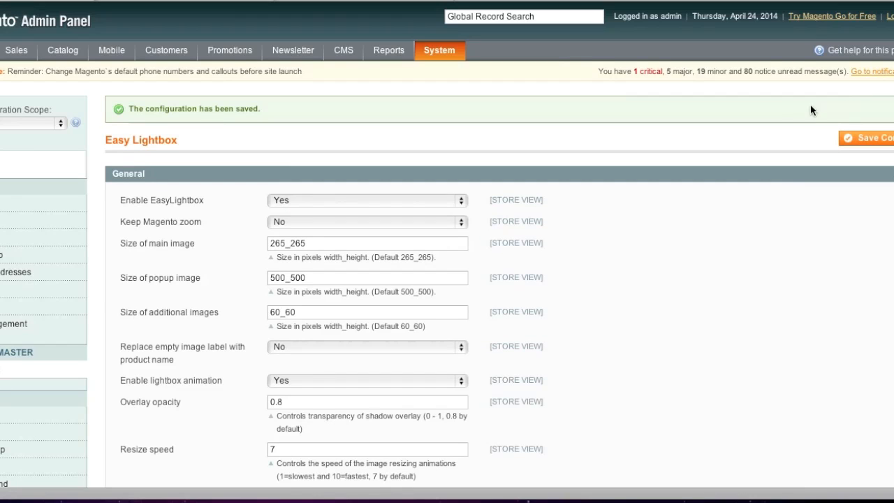
mouse_move(791, 112)
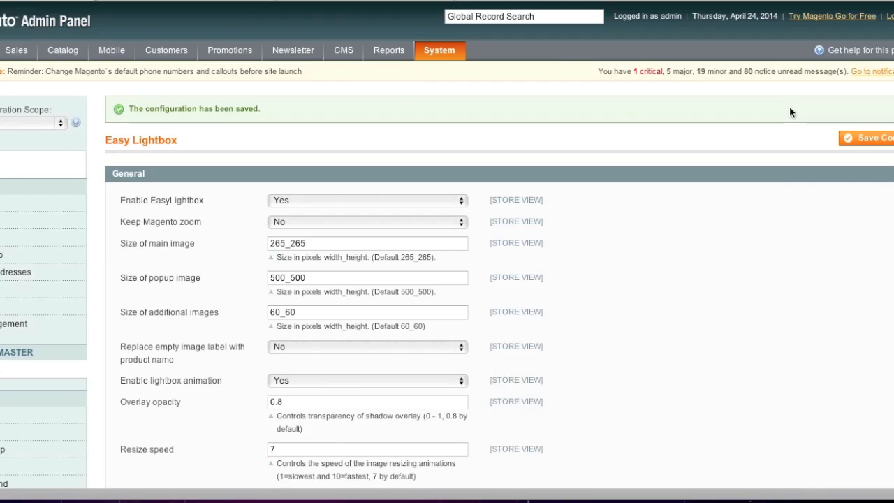
mouse_move(244, 13)
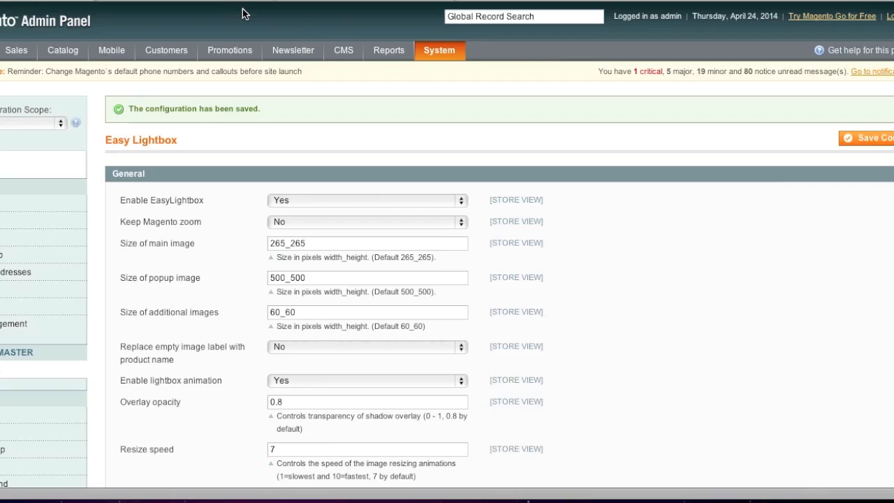